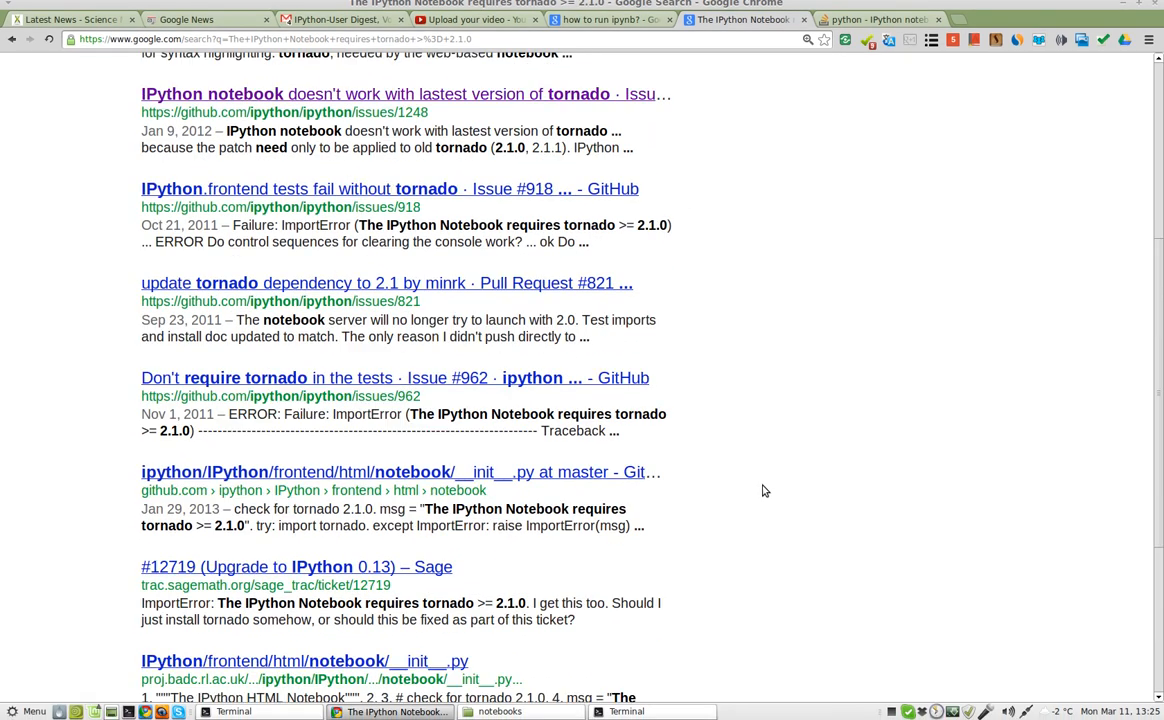
# Step: Review the Google results on the tornado >= 2.1.0 error and bring Terminal forward
pyautogui.scroll(3)
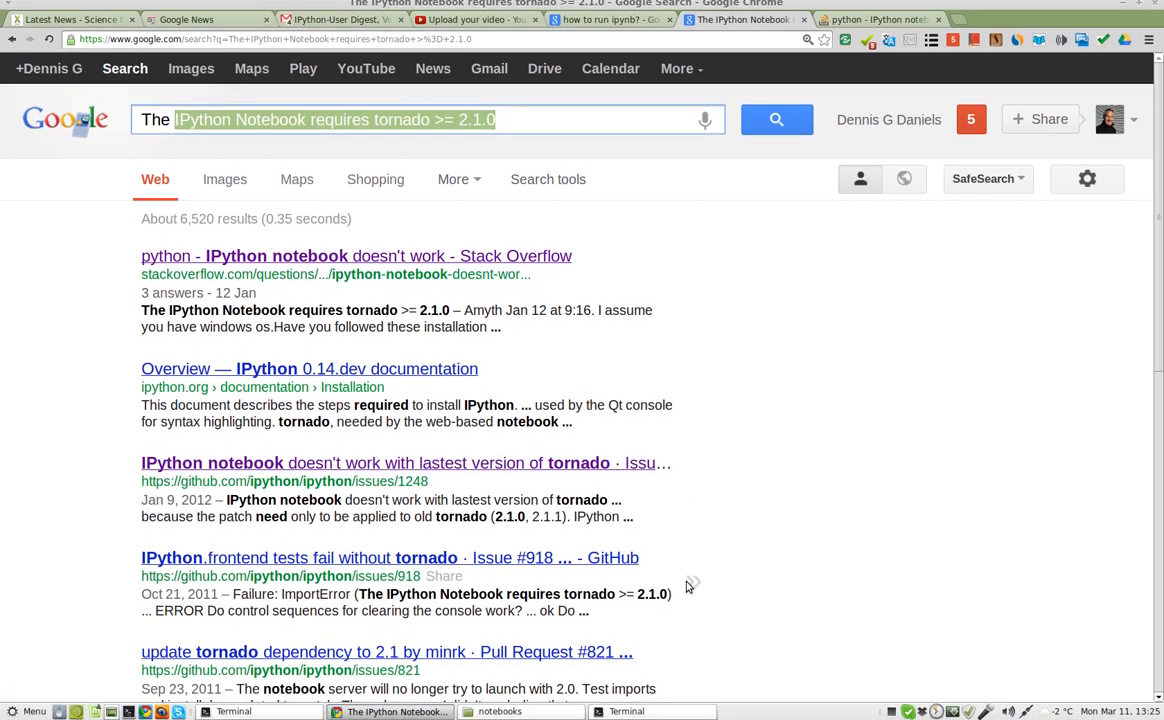
pyautogui.moveTo(724, 640)
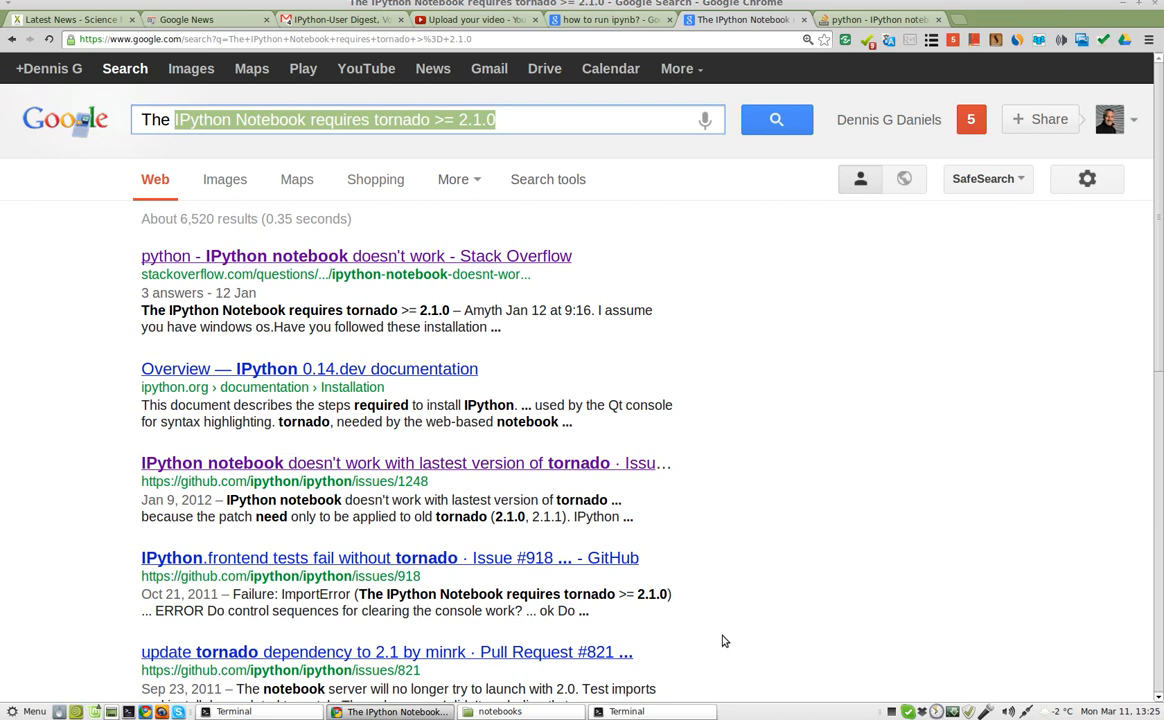
pyautogui.click(652, 712)
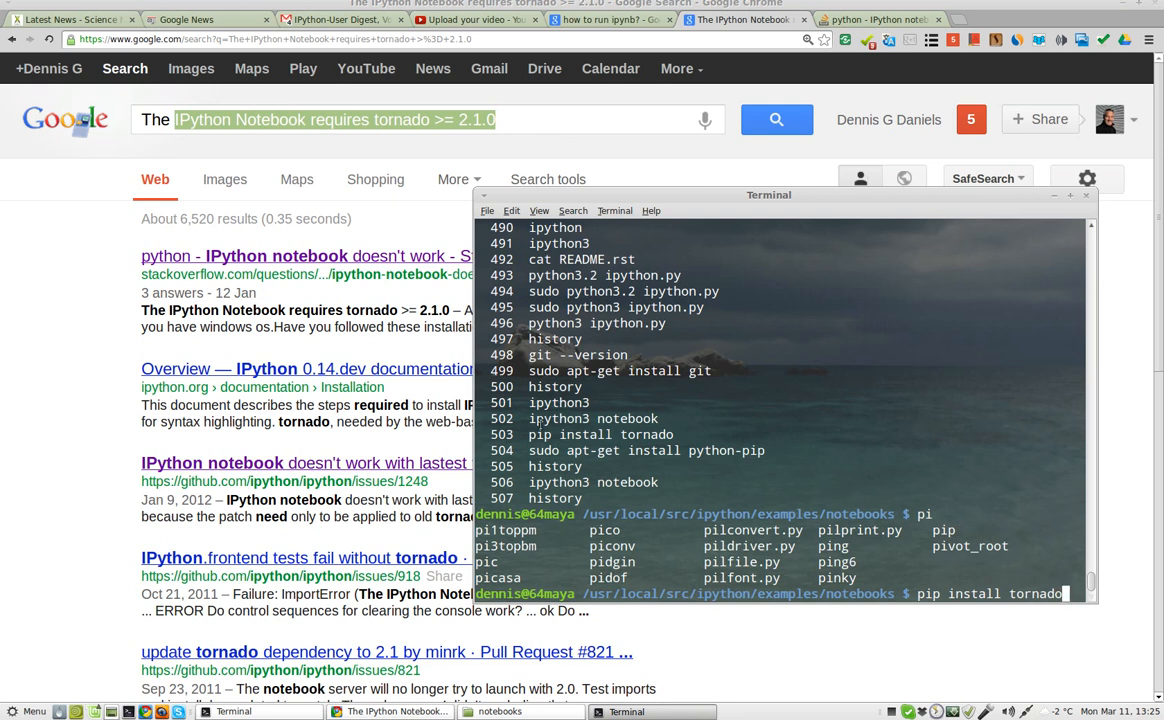
# Step: Run 'pip install tornado', which fails with an OSError Permission denied
pyautogui.doubleClick(570, 434)
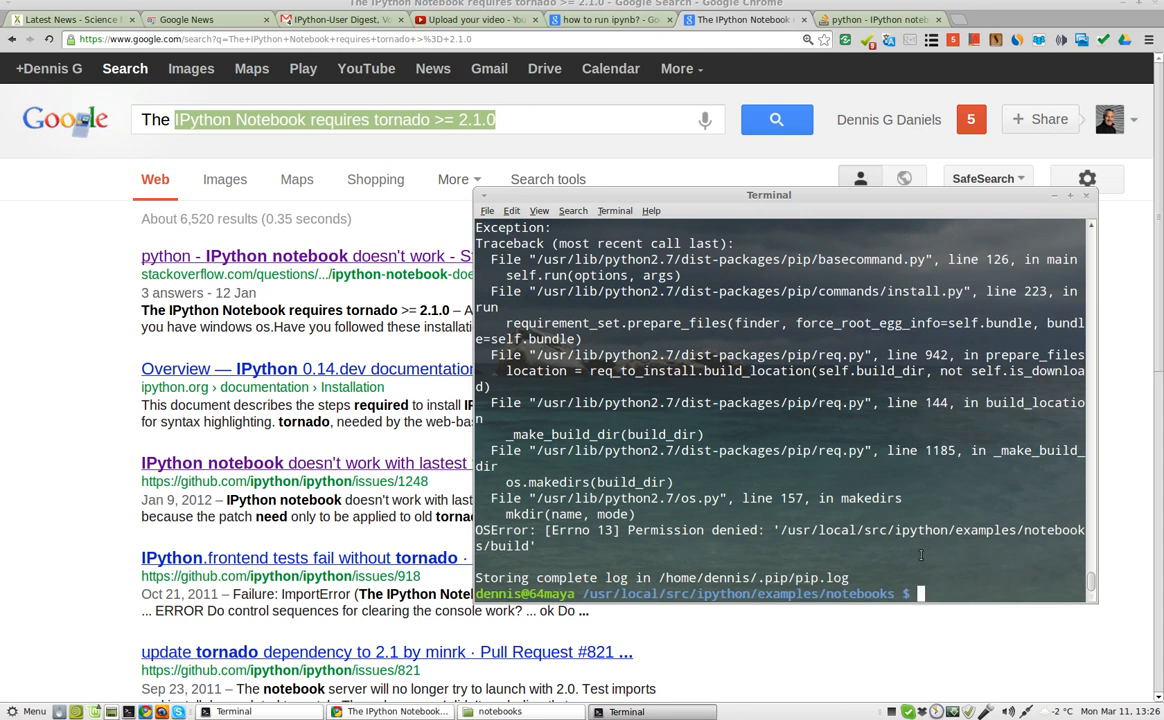
pyautogui.write('pip install tornado')
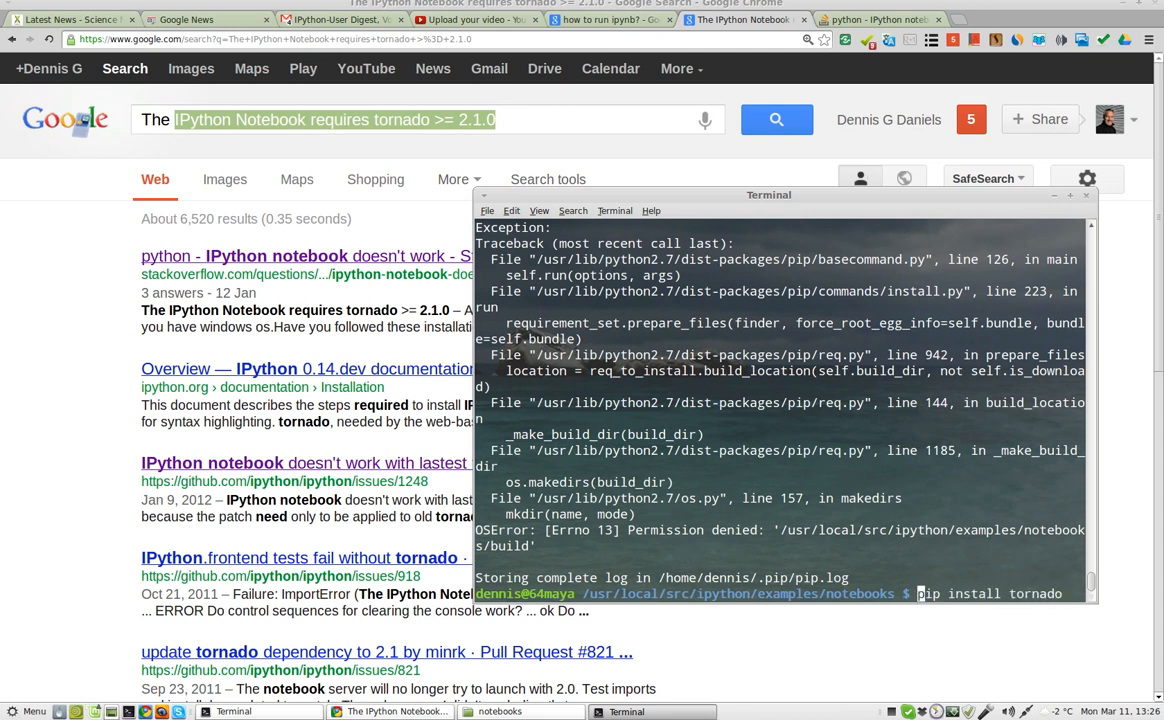
# Step: Run 'sudo pip install tornado' with the password, installing tornado 2.4.1, then clear the screen
pyautogui.write('sudo')
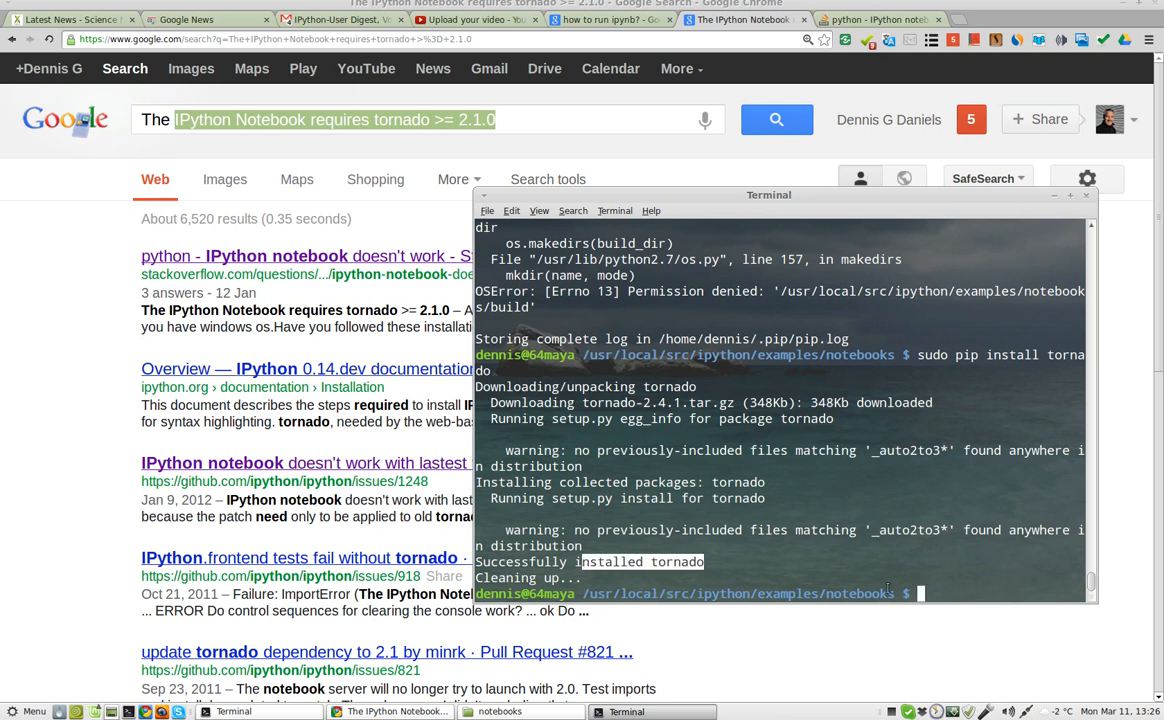
pyautogui.write('ip')
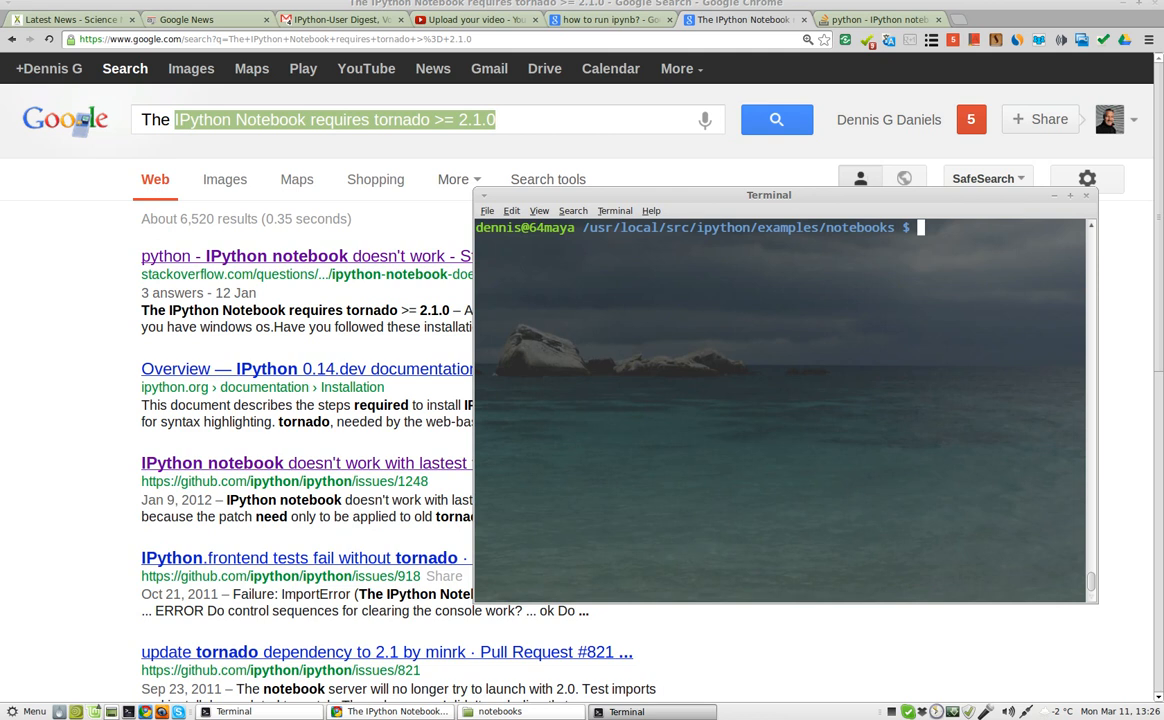
# Step: List the command history and recall entry 506 (ipython3 notebook) with '!506'
pyautogui.write('hist')
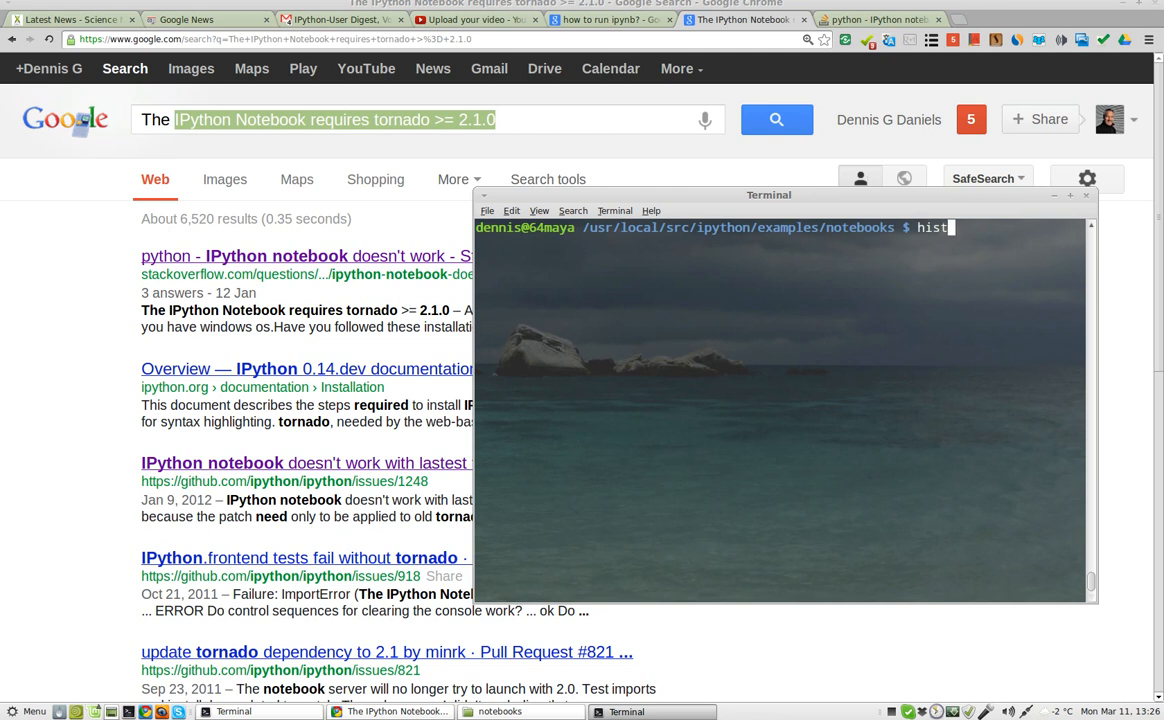
pyautogui.press('Return')
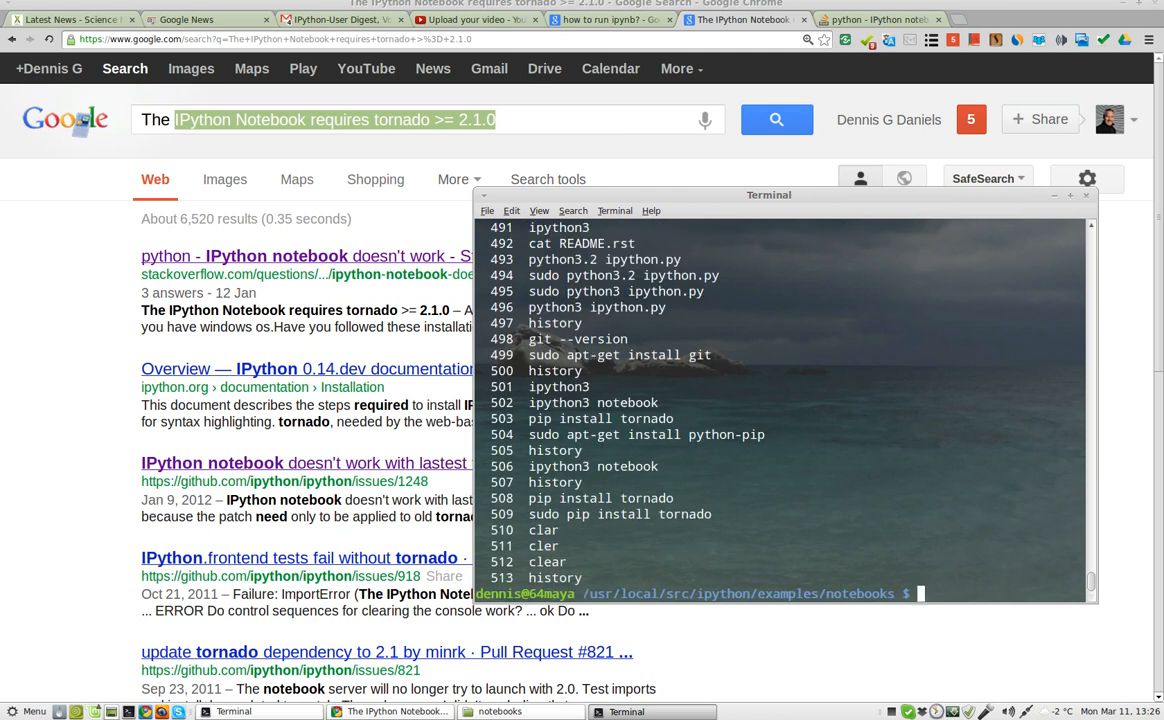
pyautogui.write('!5')
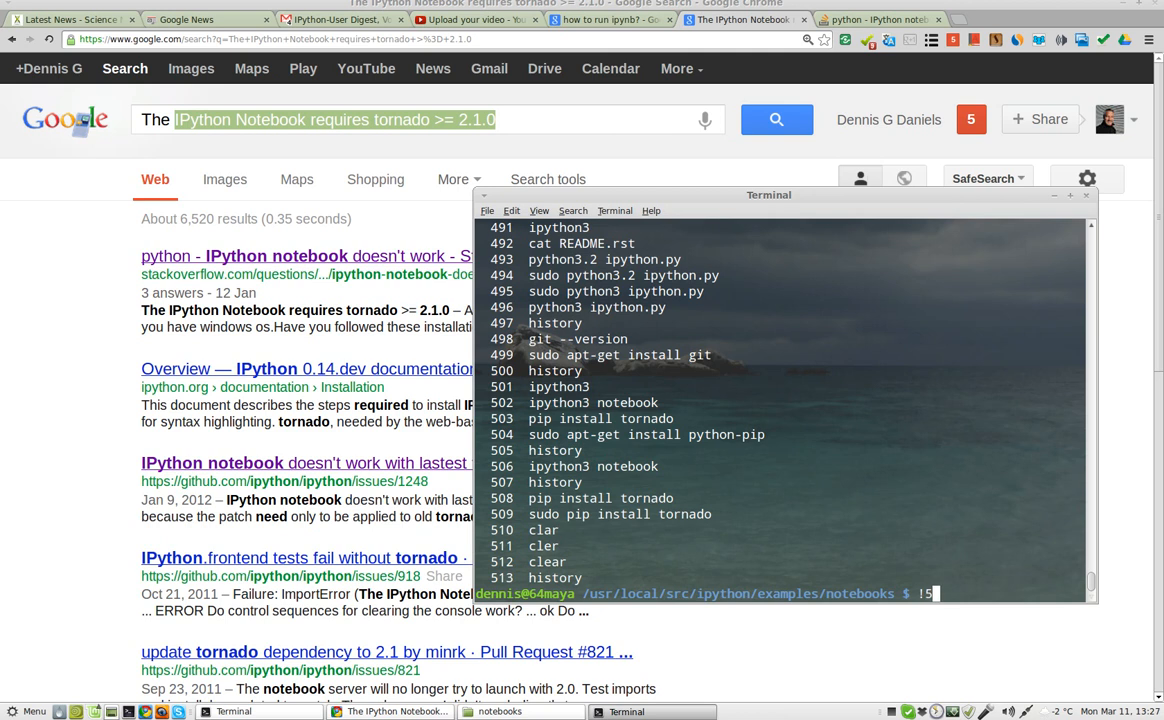
pyautogui.write('06')
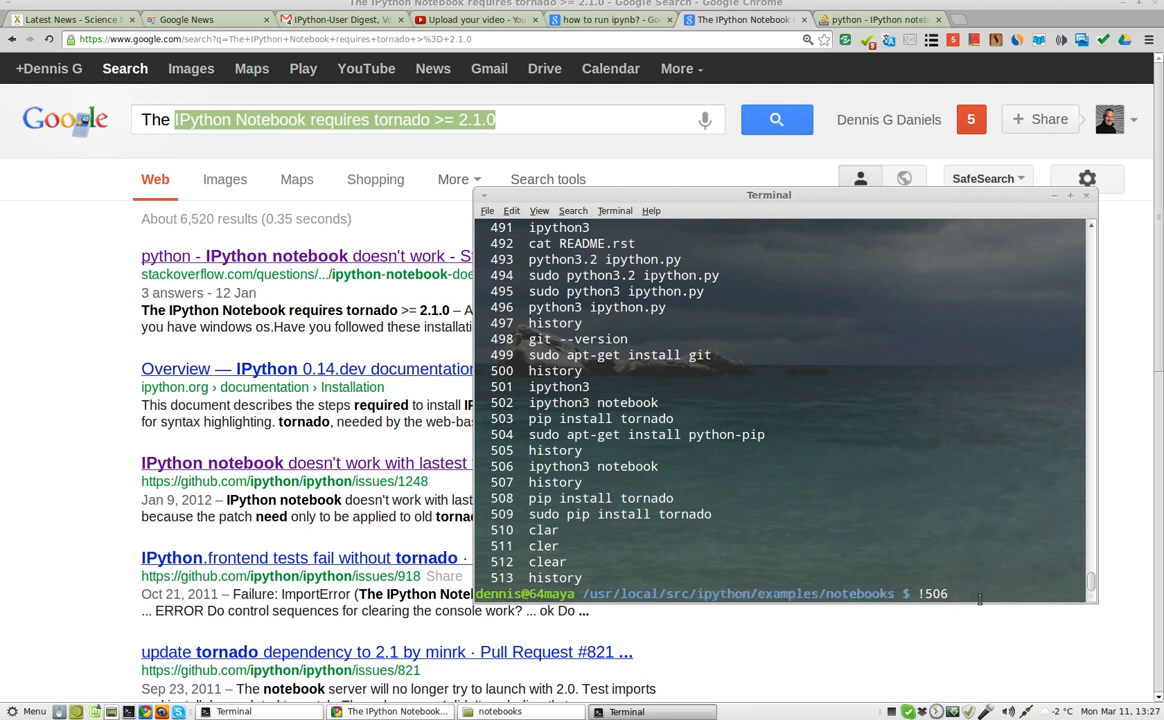
# Step: Rerun ipython3 notebook, still hitting the tornado ImportError, then try 'ipython notebook' which fails with DistributionNotFound
pyautogui.press('Return')
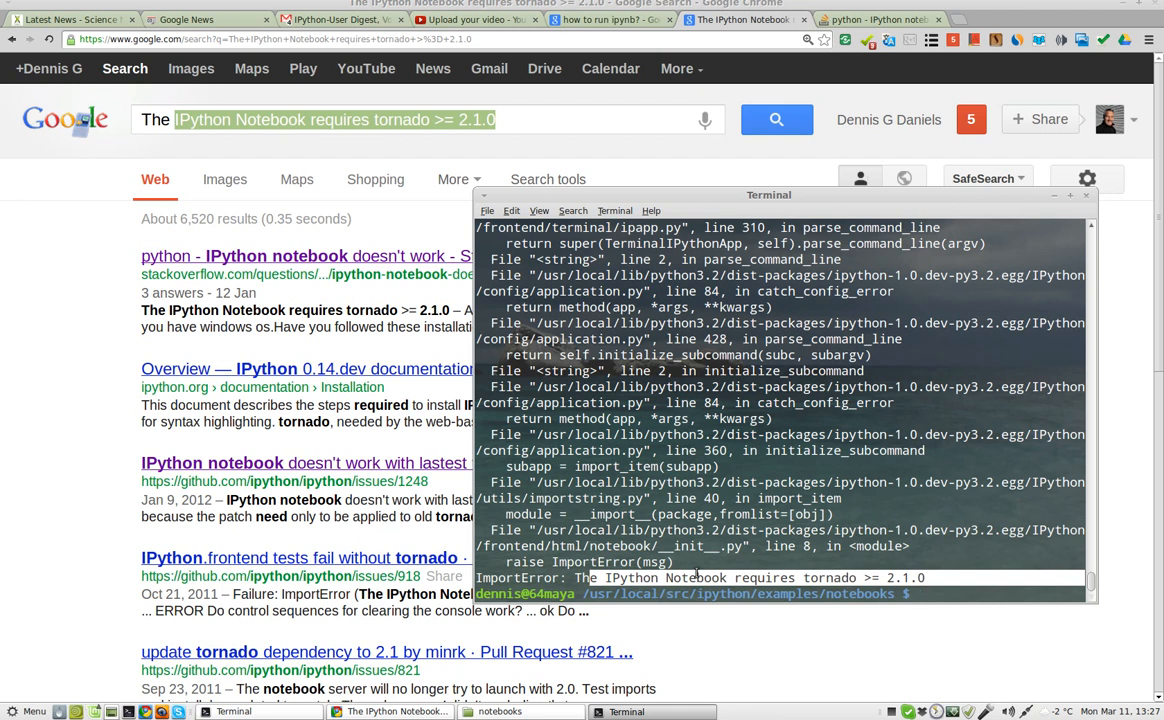
pyautogui.write('ipython3 notebook')
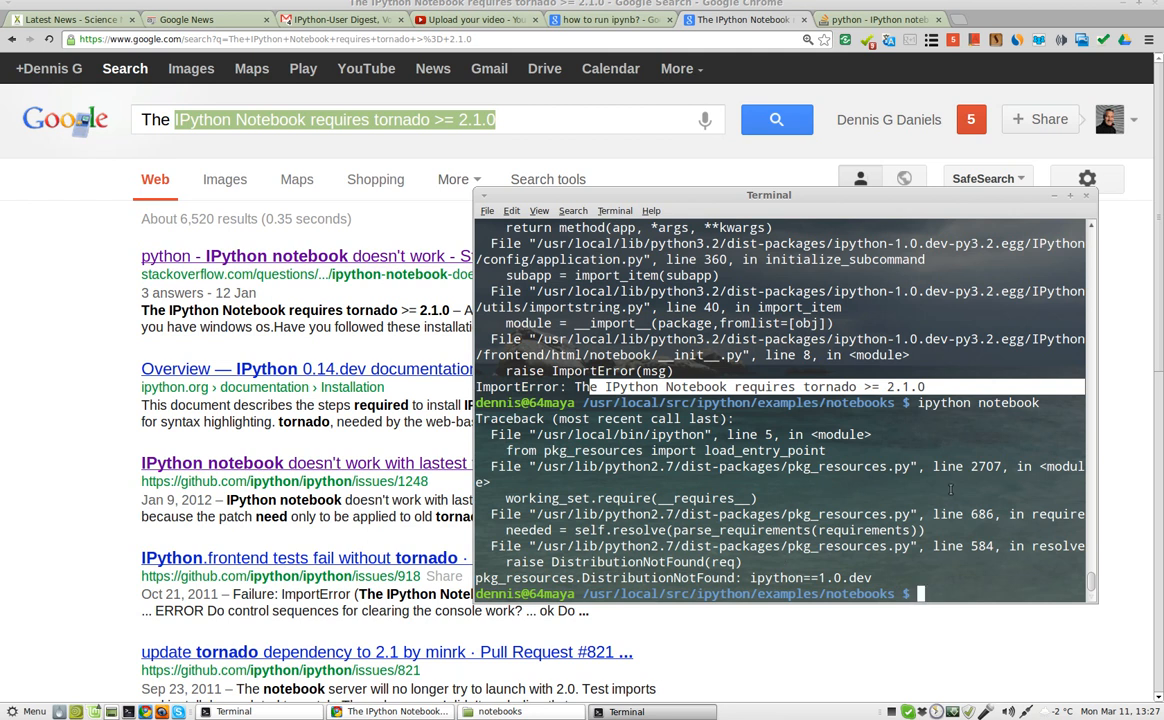
pyautogui.moveTo(944, 440)
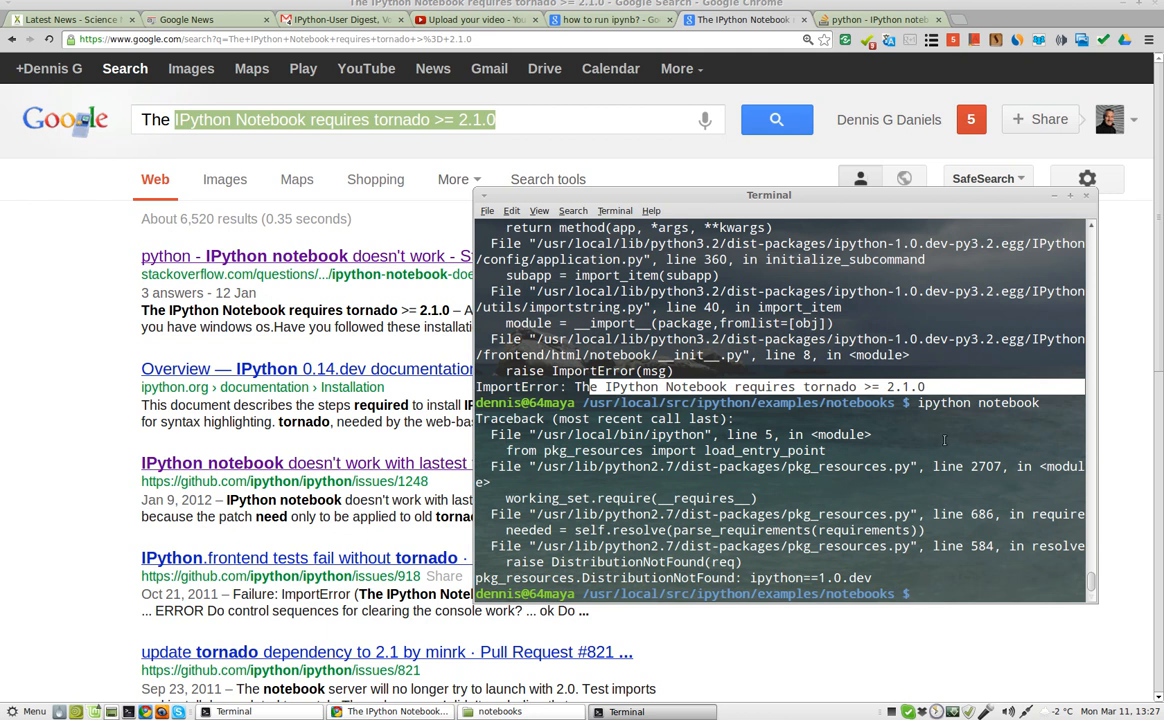